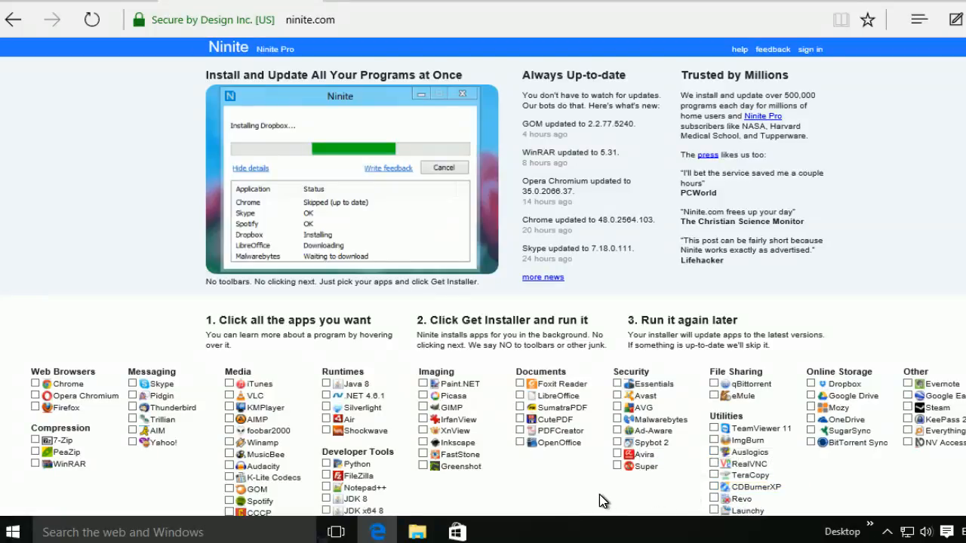
mouse_move(359, 27)
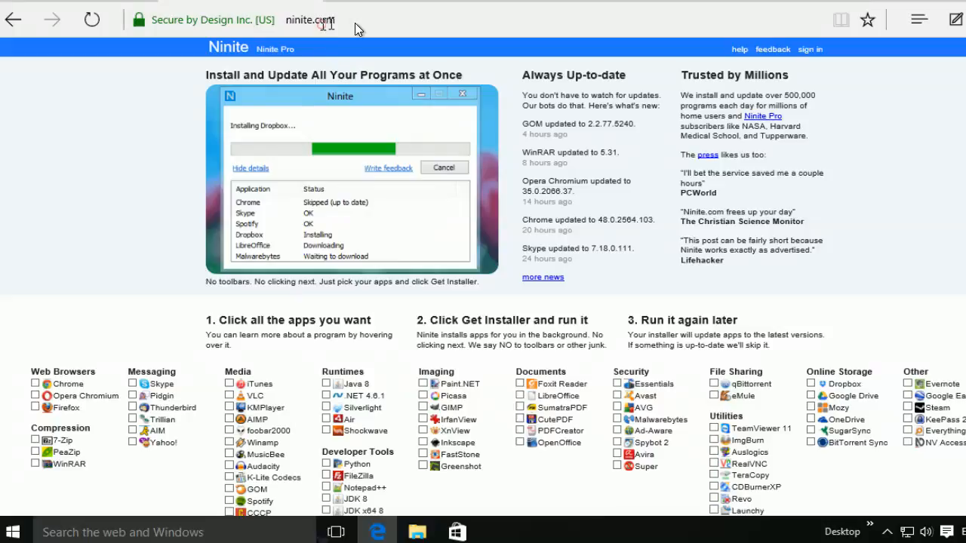
Step: View the full Ninite site address before choosing Chrome, 7-Zip and Greenshot
left_click(301, 19)
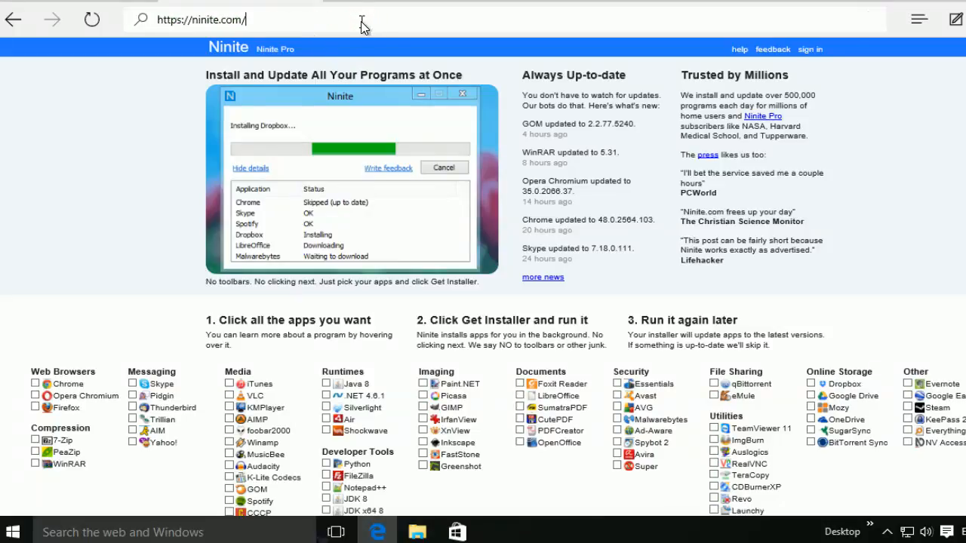
mouse_move(368, 24)
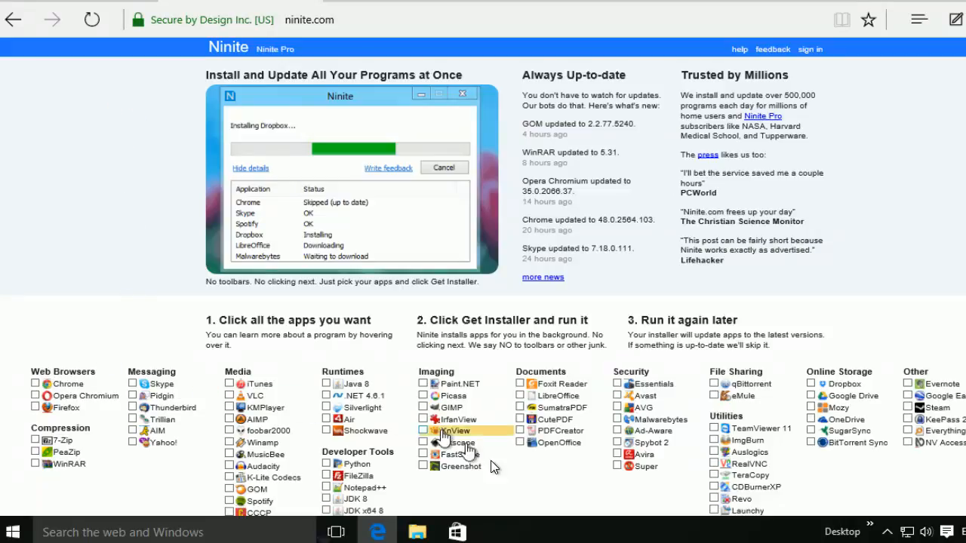
mouse_move(619, 381)
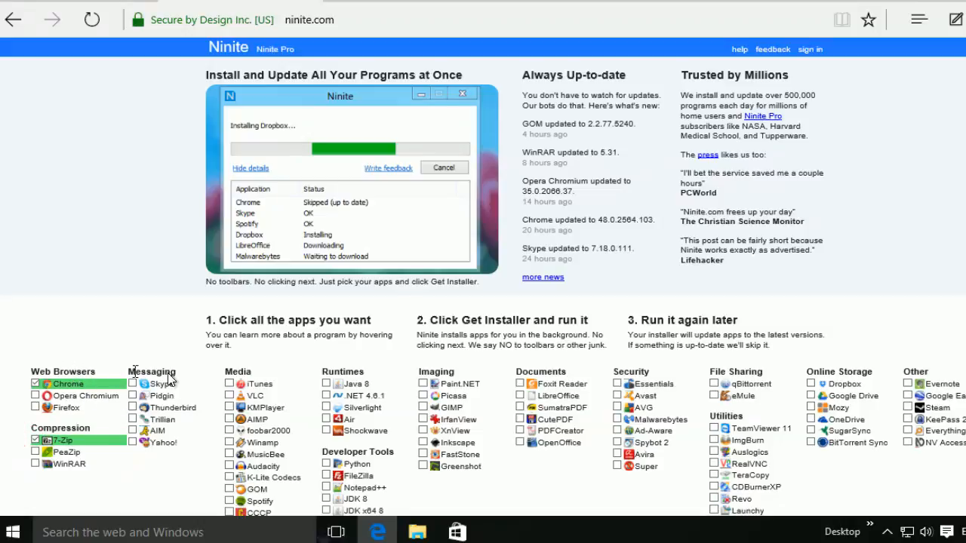
mouse_move(551, 384)
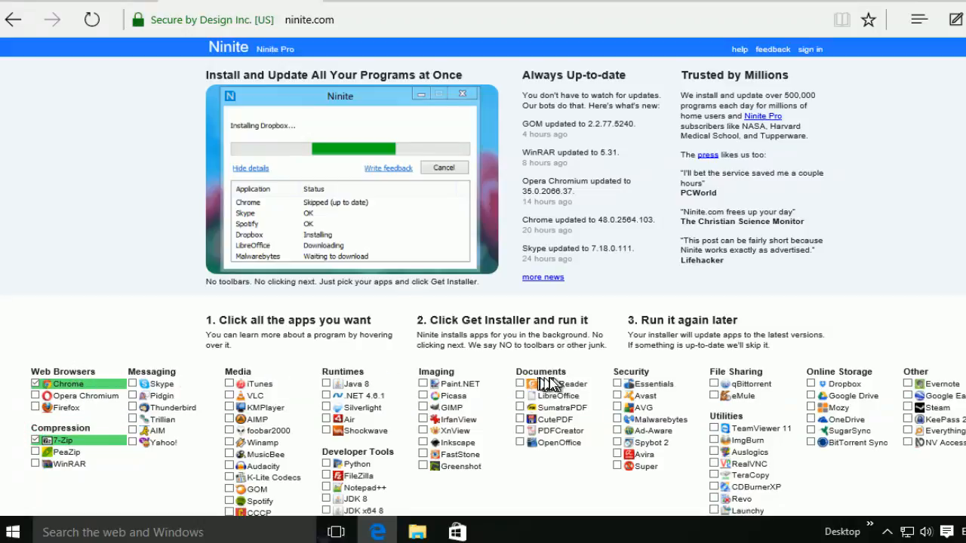
mouse_move(158, 377)
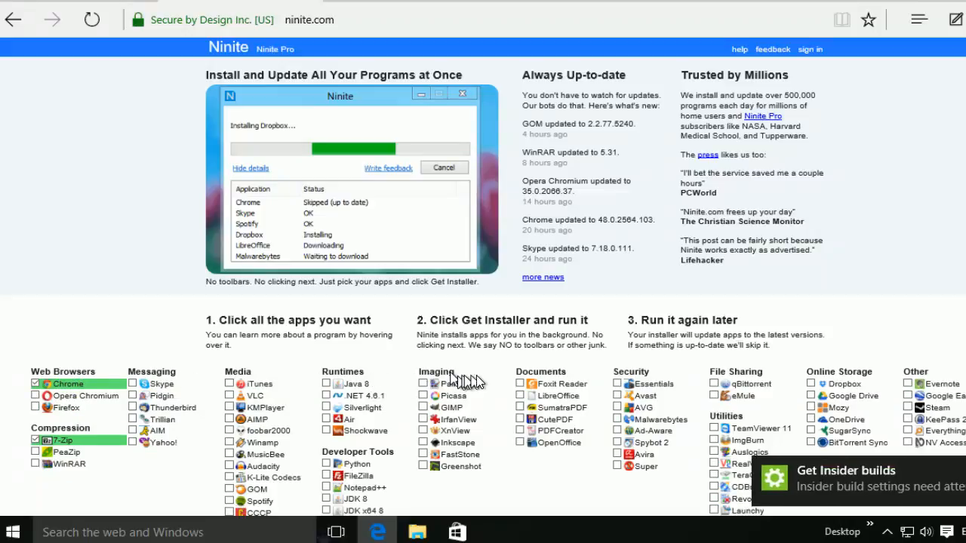
mouse_move(769, 377)
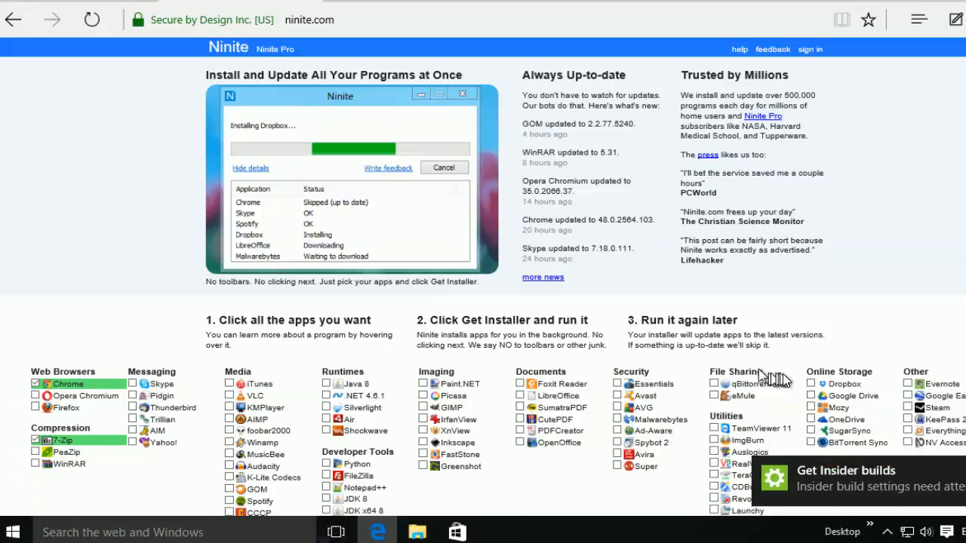
mouse_move(637, 500)
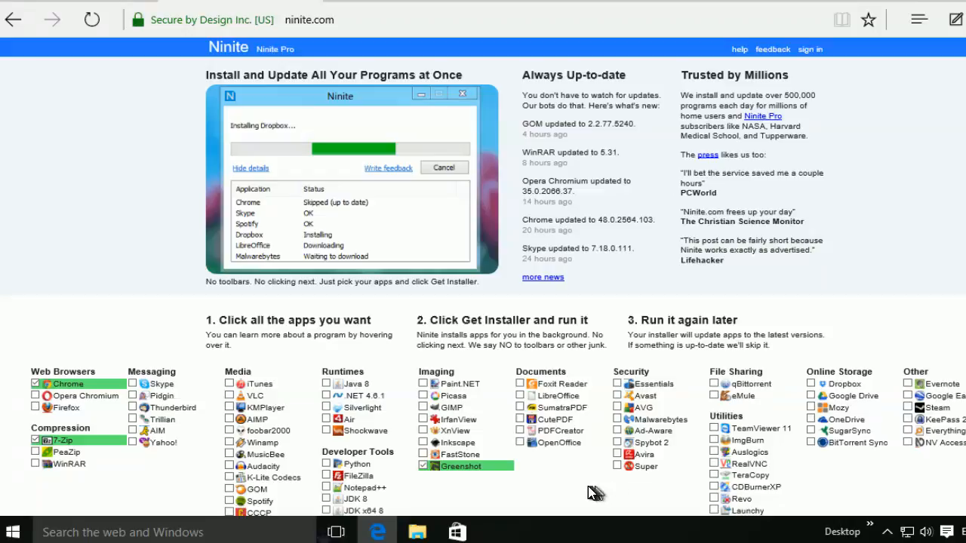
mouse_move(591, 492)
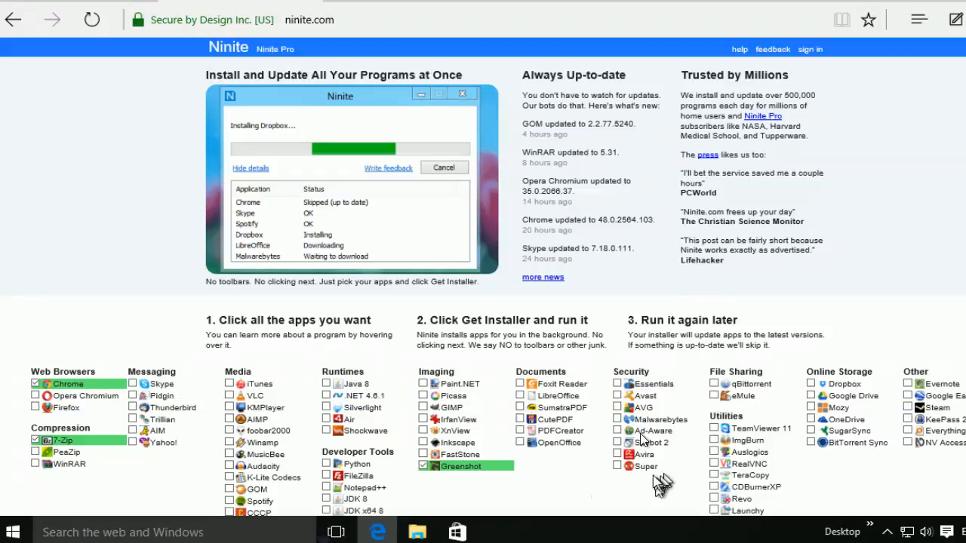
mouse_move(607, 499)
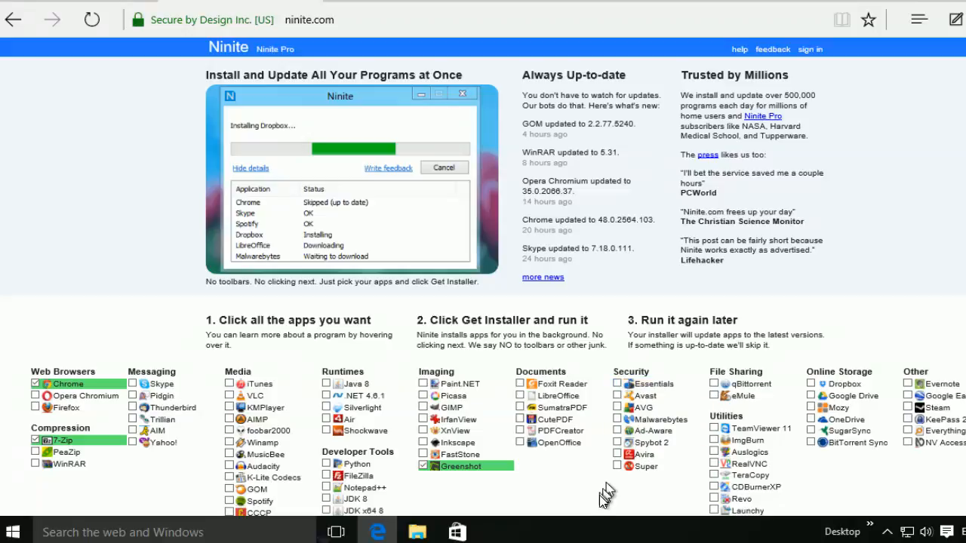
mouse_move(558, 113)
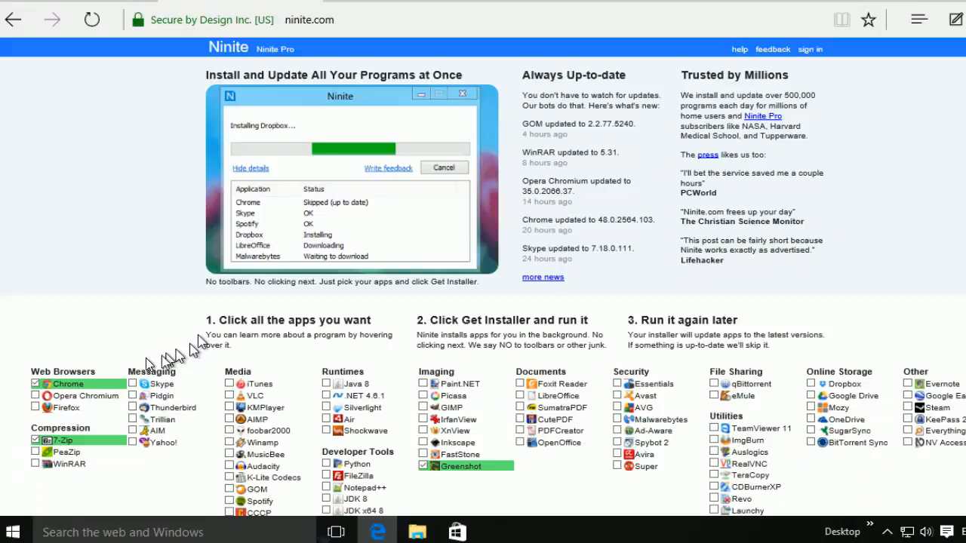
mouse_move(249, 329)
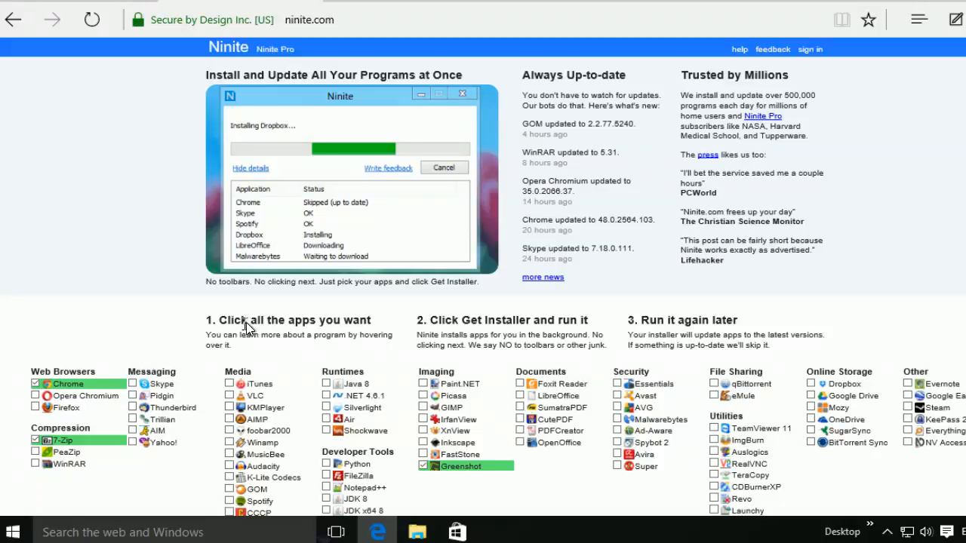
mouse_move(596, 326)
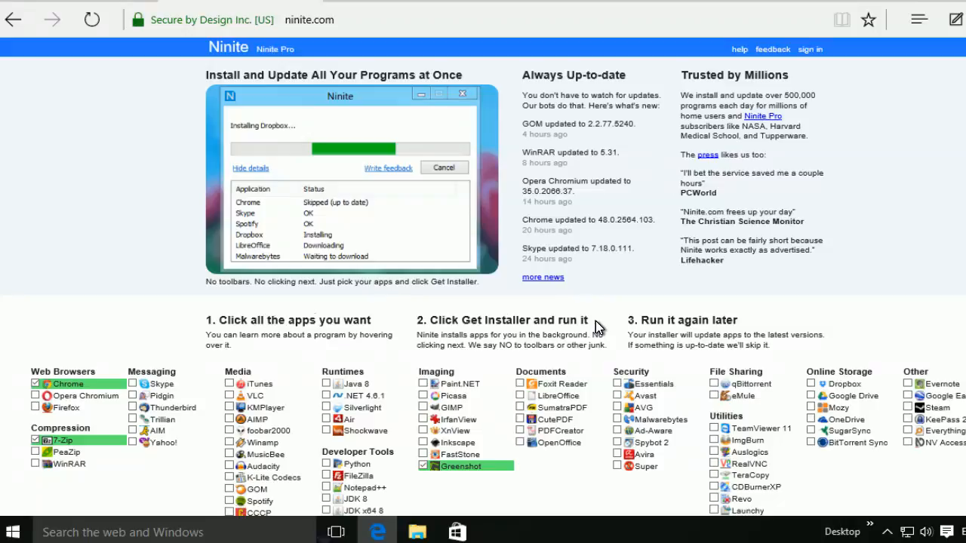
Step: Scroll the page down to reach the Get Installer button below the chosen apps
scroll("down", 3)
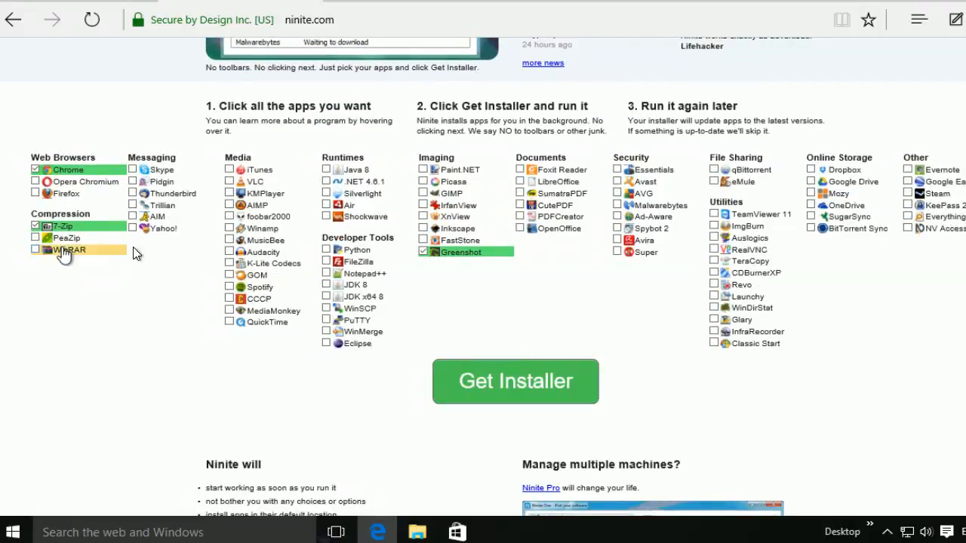
mouse_move(324, 96)
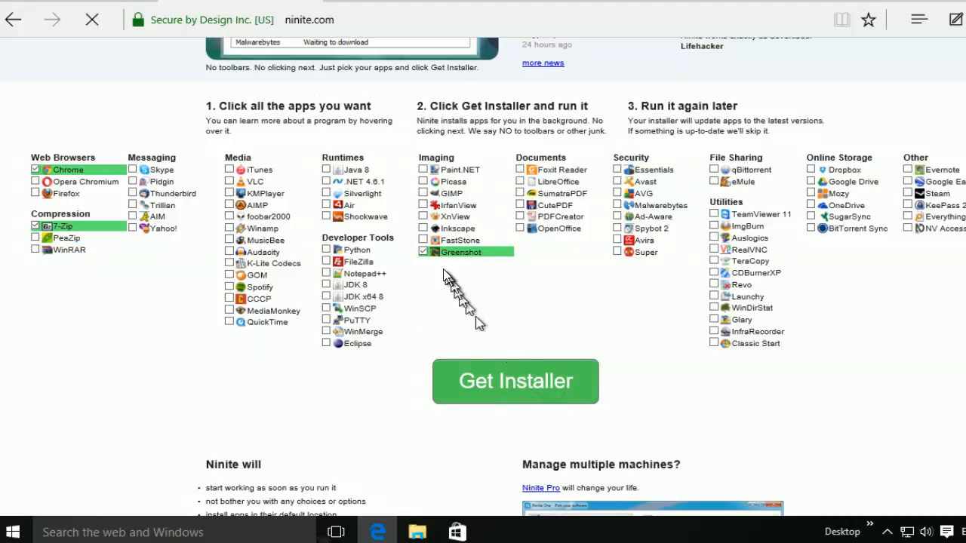
Step: Get the 7-Zip, Chrome and Greenshot installer and run it from the downloads list
left_click(516, 380)
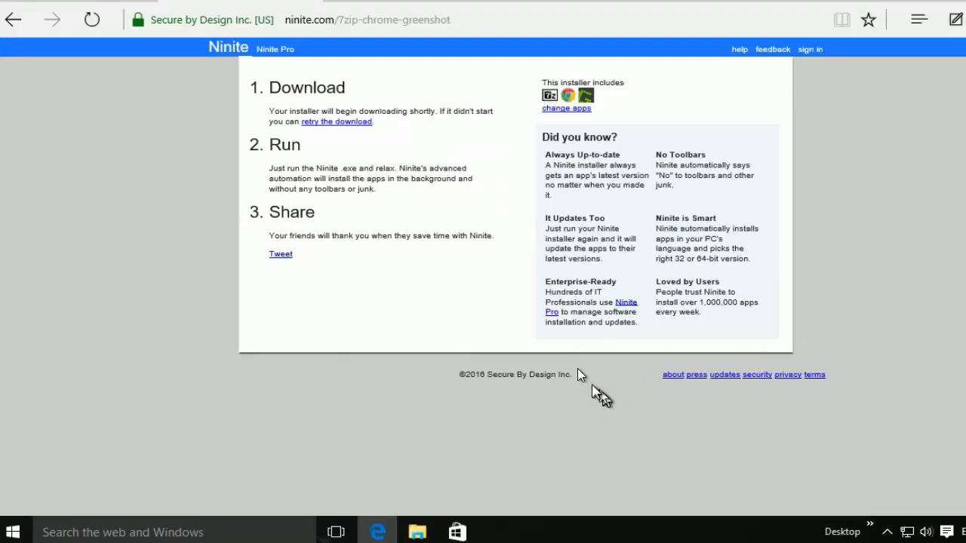
mouse_move(441, 236)
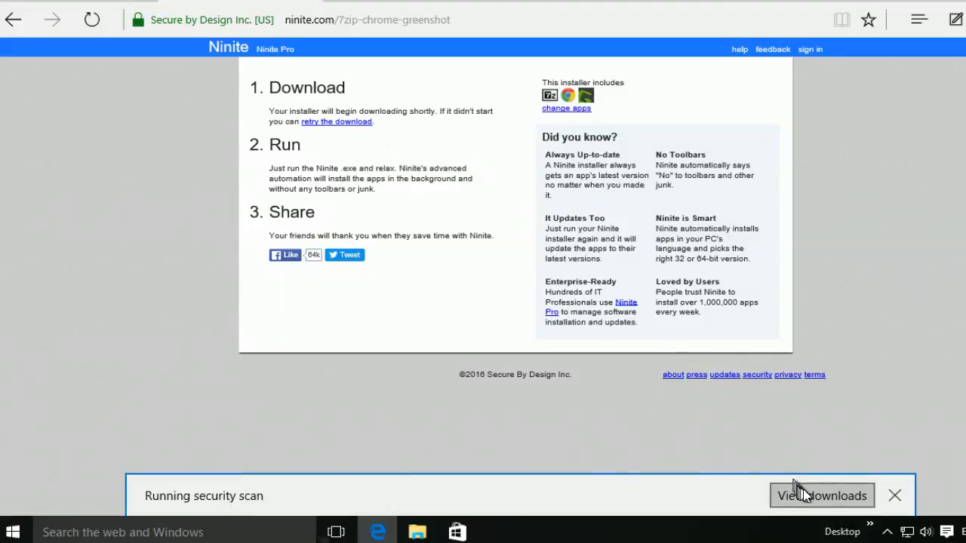
left_click(821, 495)
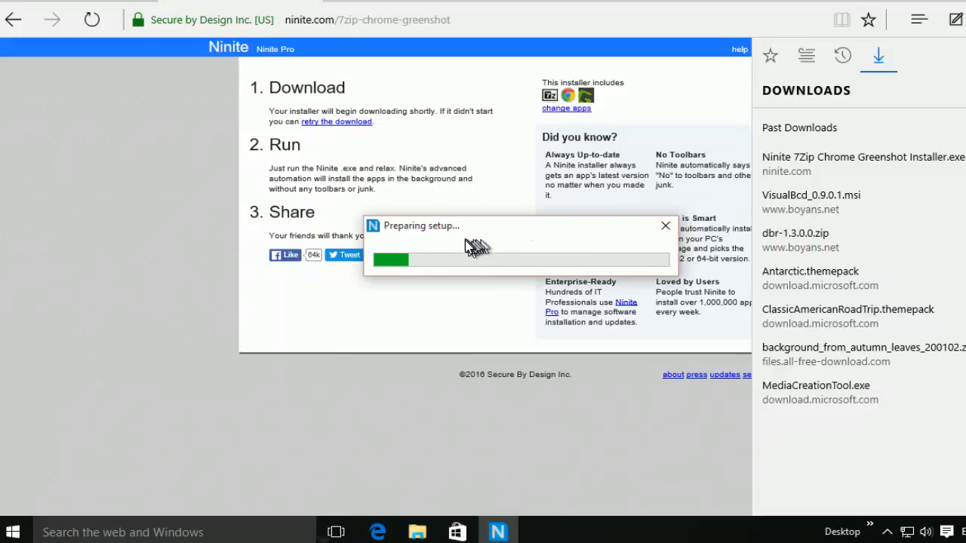
Step: Show per-app details while Chrome downloads and 7-Zip and Greenshot wait in queue
left_click(664, 226)
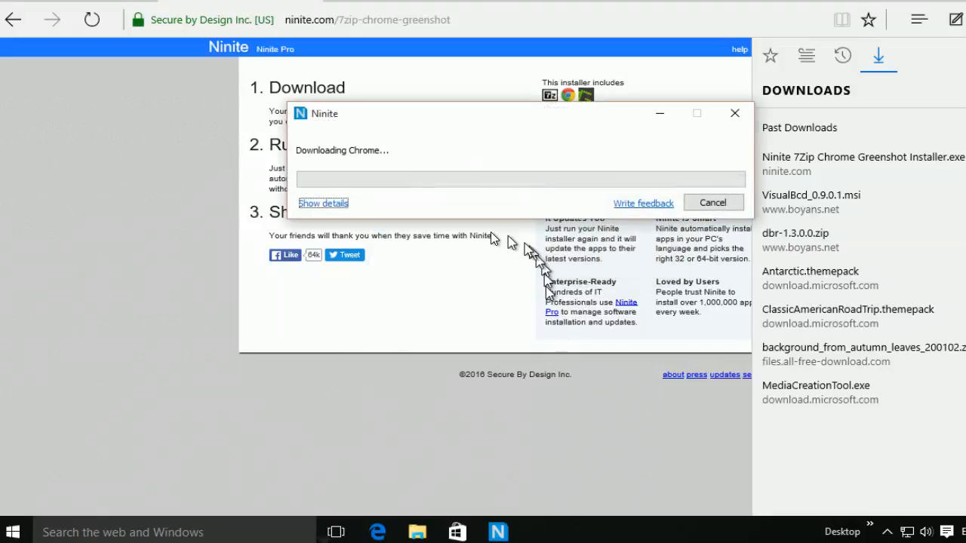
left_click(323, 202)
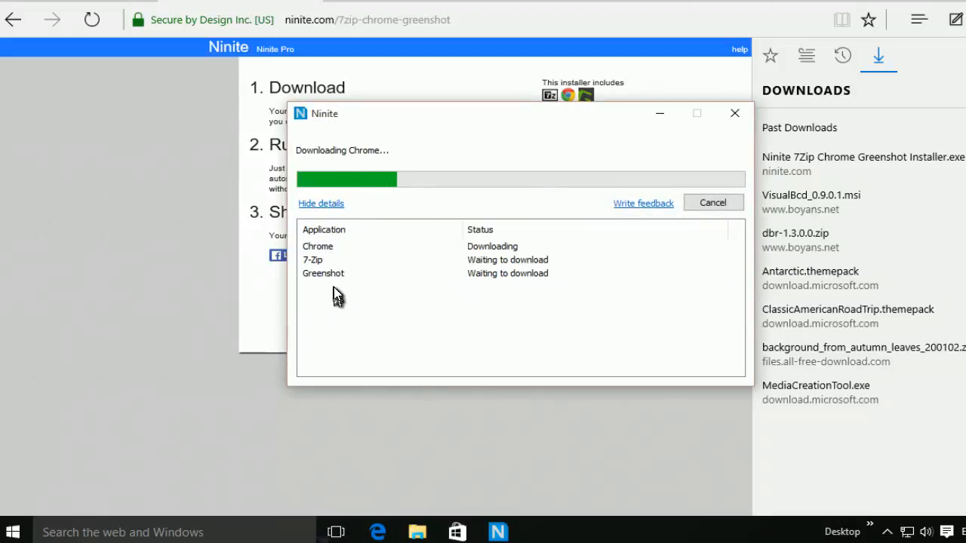
mouse_move(392, 288)
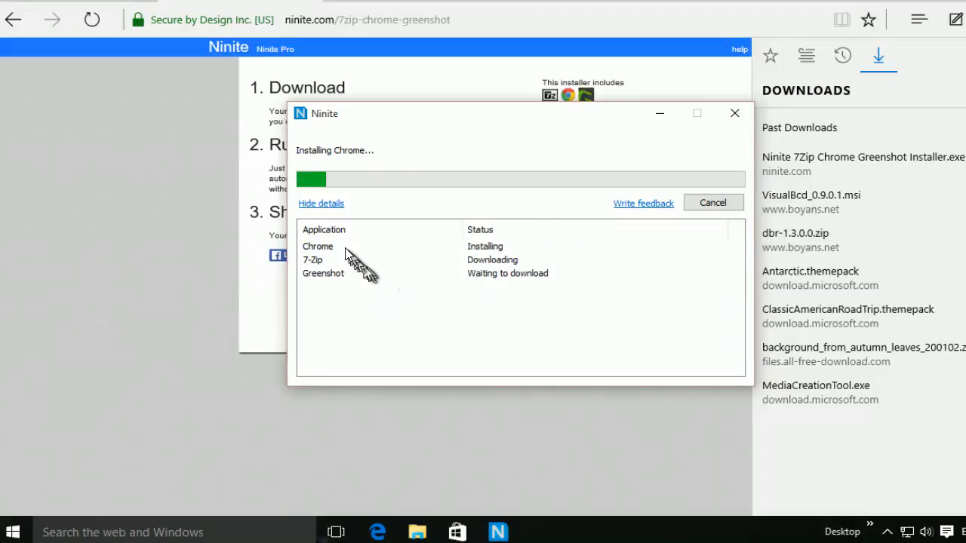
mouse_move(393, 263)
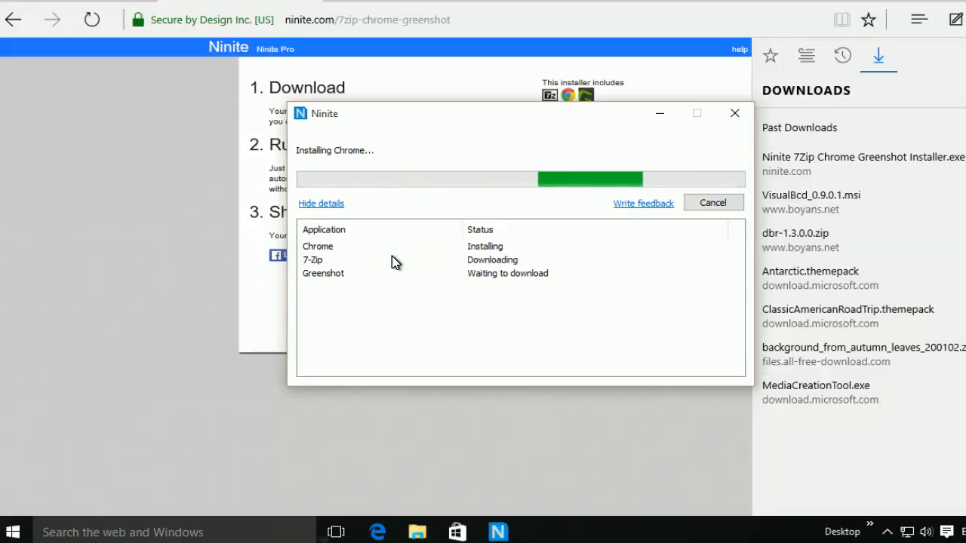